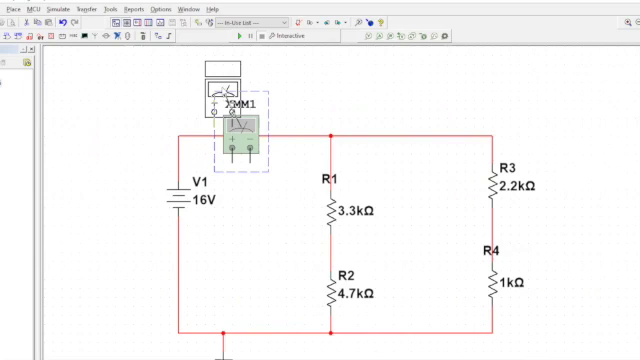
Drag multimeter XMM1 into series between the 16 V source V1 and the R1/R3 node.
{"action": "left_click_drag", "start_coordinate": [232, 120], "coordinate": [222, 105]}
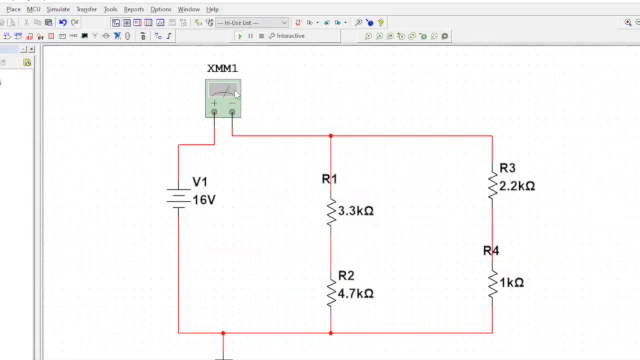
{"action": "mouse_move", "coordinate": [233, 97]}
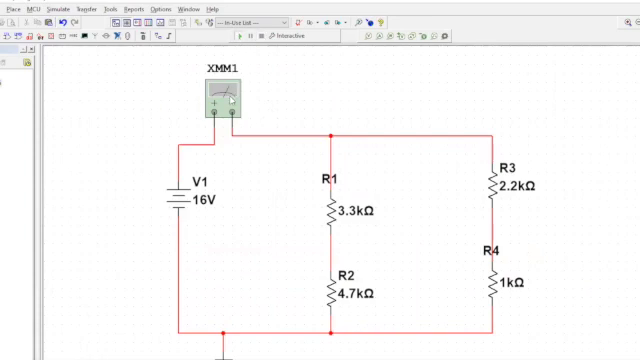
{"action": "double_click", "coordinate": [213, 100]}
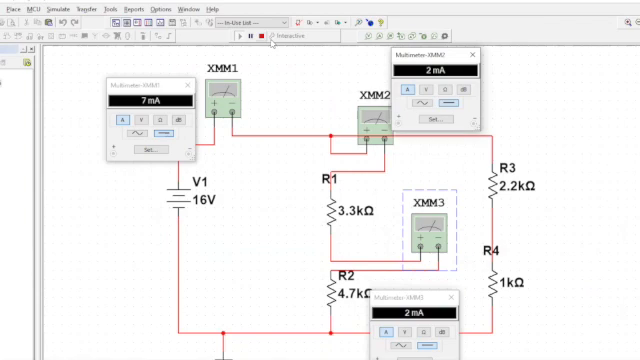
Open the Simulate menu while meters show 7 mA total and 2 mA per branch.
{"action": "left_click", "coordinate": [50, 5]}
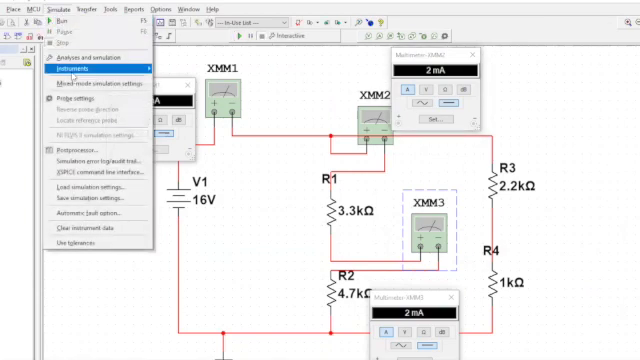